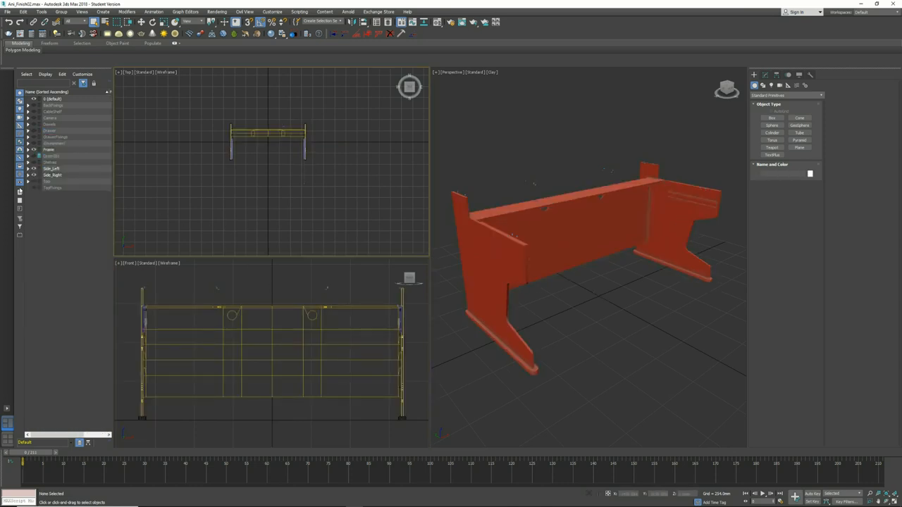
- Unhide the shelf and top pieces, then view the assembled desk from above
{"action": "left_click", "coordinate": [28, 149]}
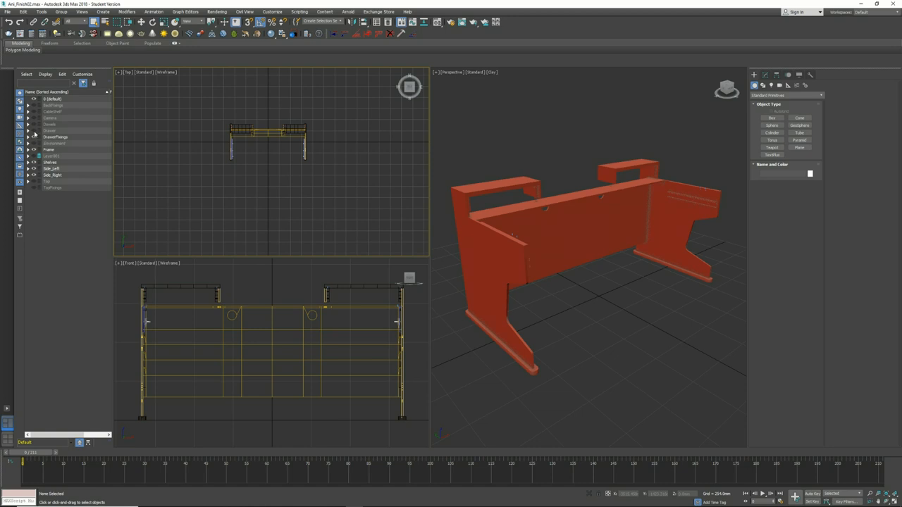
{"action": "left_click_drag", "start_coordinate": [589, 261], "coordinate": [637, 303]}
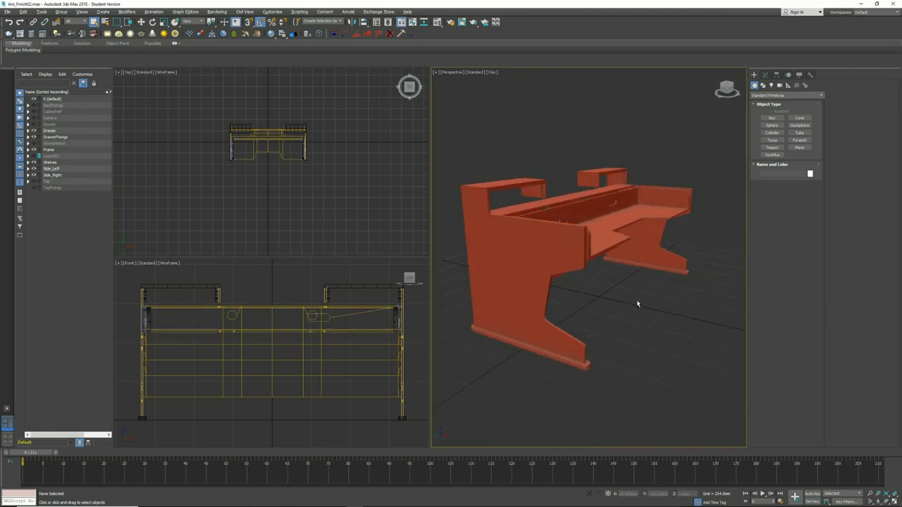